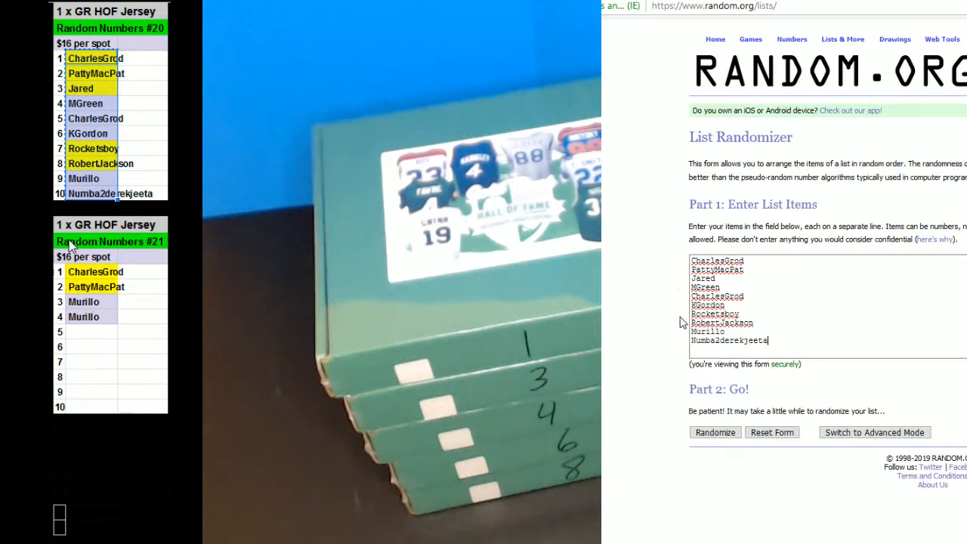
pyautogui.click(715, 432)
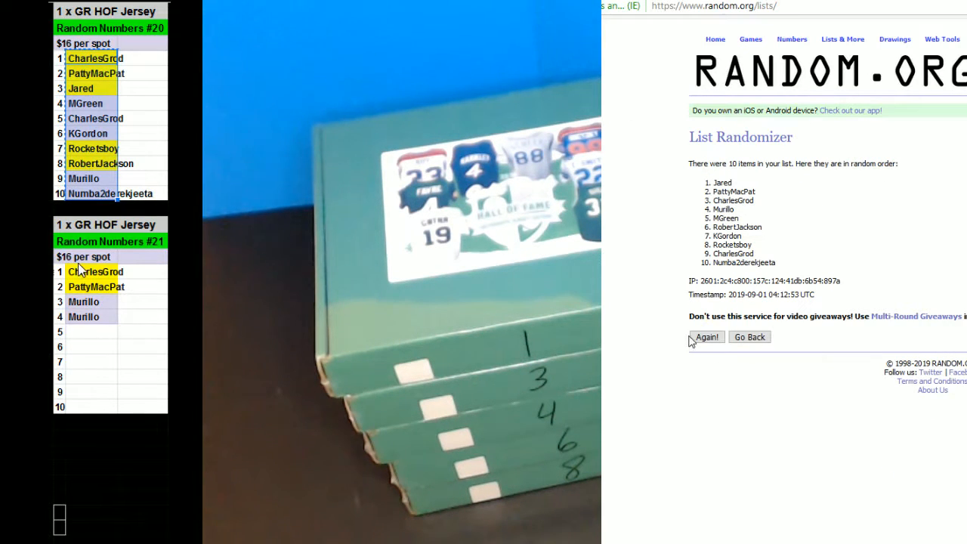
pyautogui.click(706, 336)
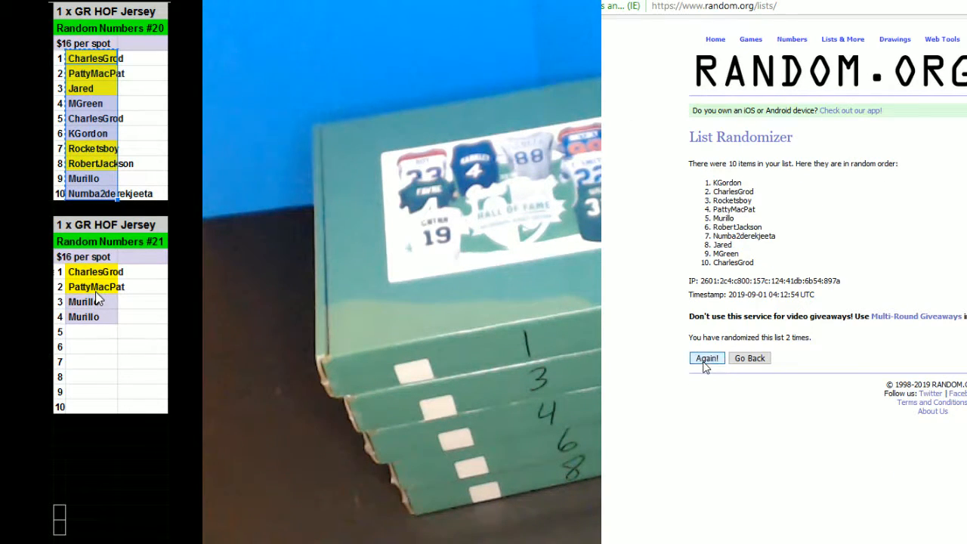
pyautogui.click(705, 358)
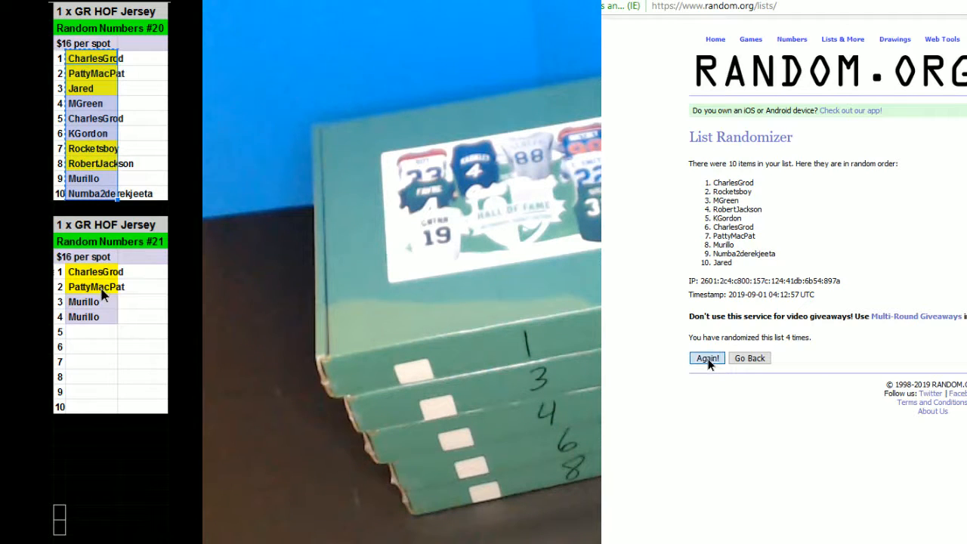
pyautogui.click(706, 357)
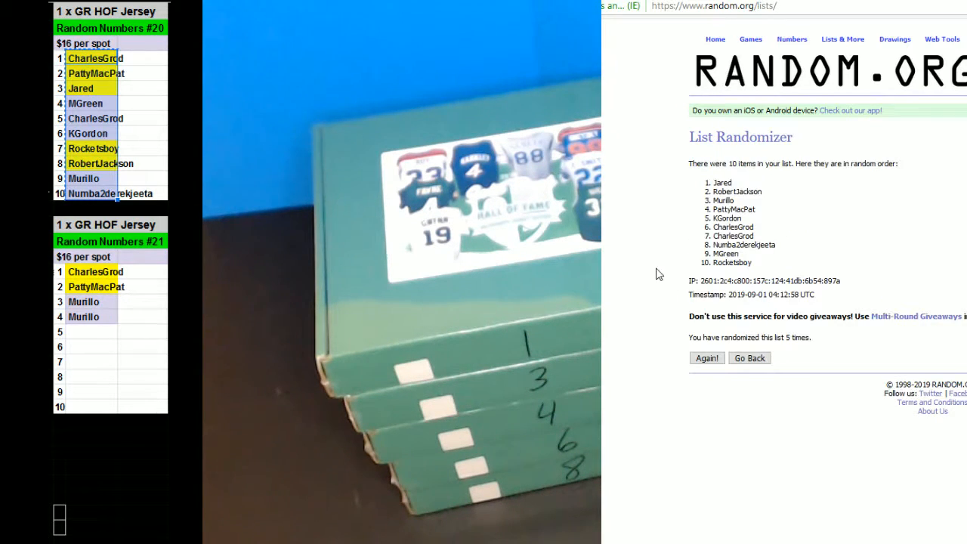
pyautogui.click(706, 357)
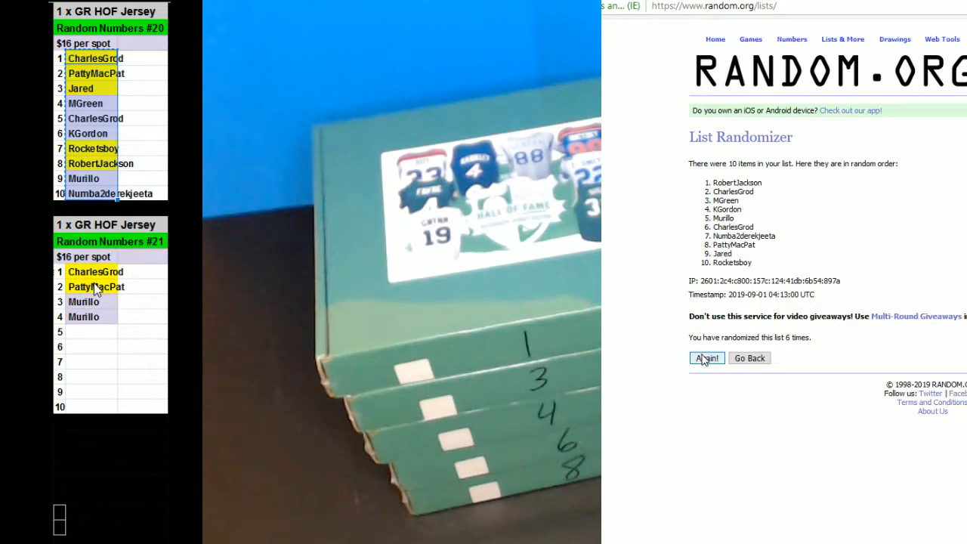
pyautogui.click(705, 357)
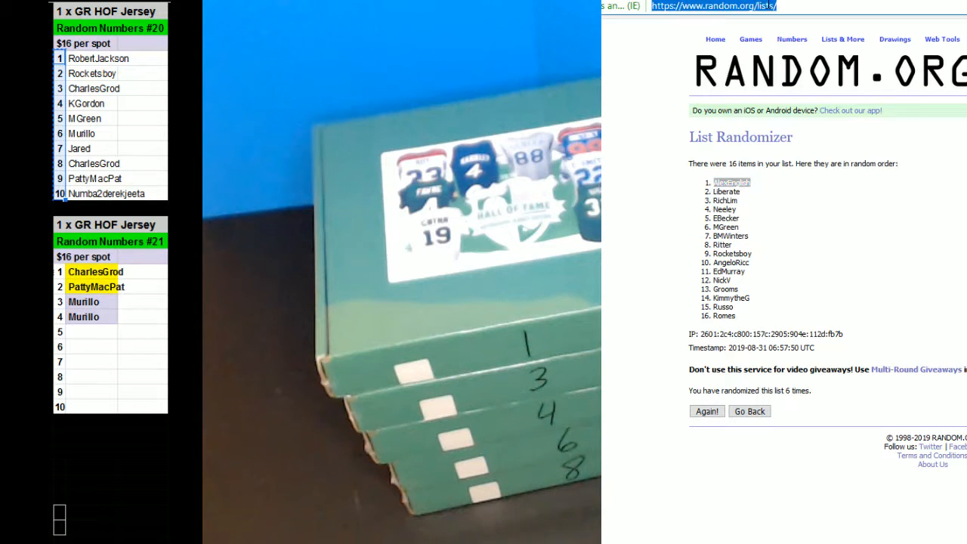
# Load a fresh randomizer form and shuffle the numbers 1 through 10
pyautogui.click(749, 411)
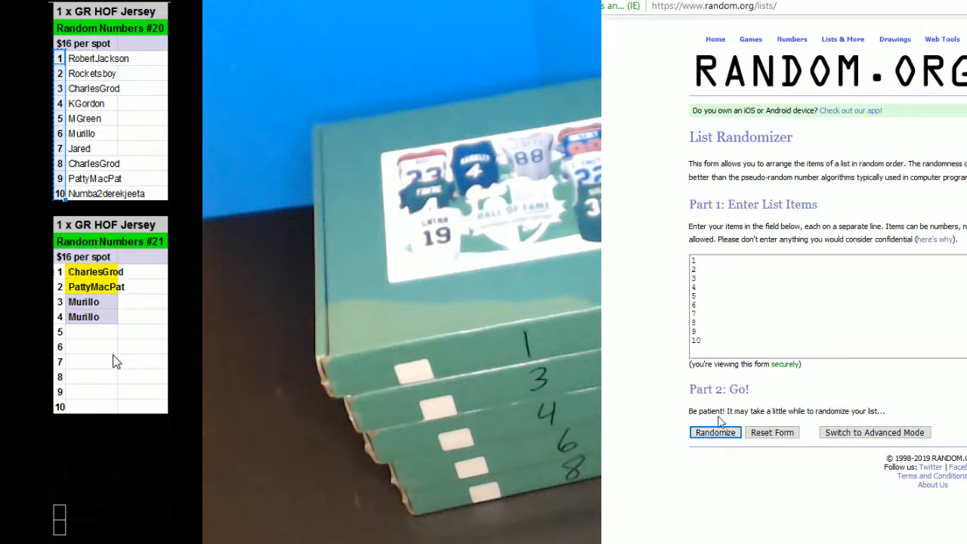
pyautogui.moveTo(110, 368)
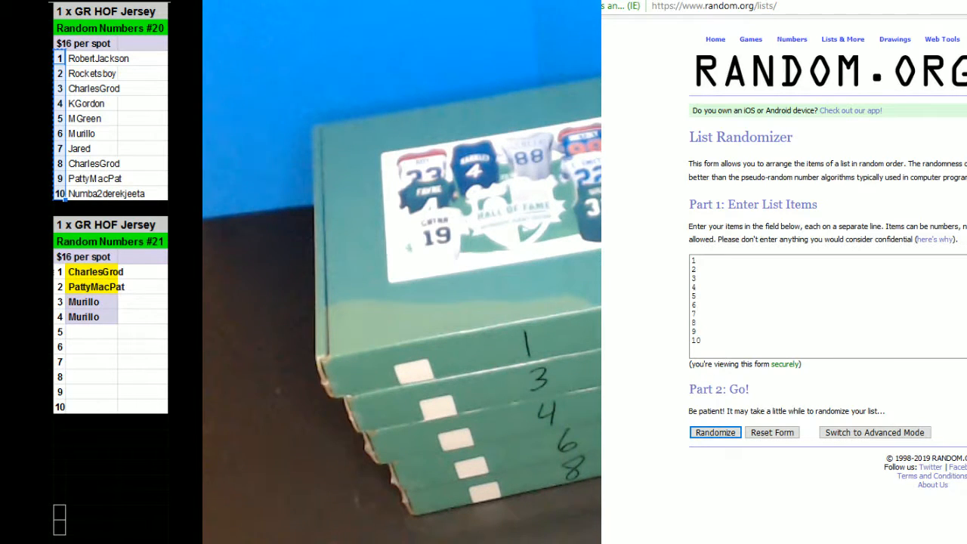
pyautogui.click(713, 432)
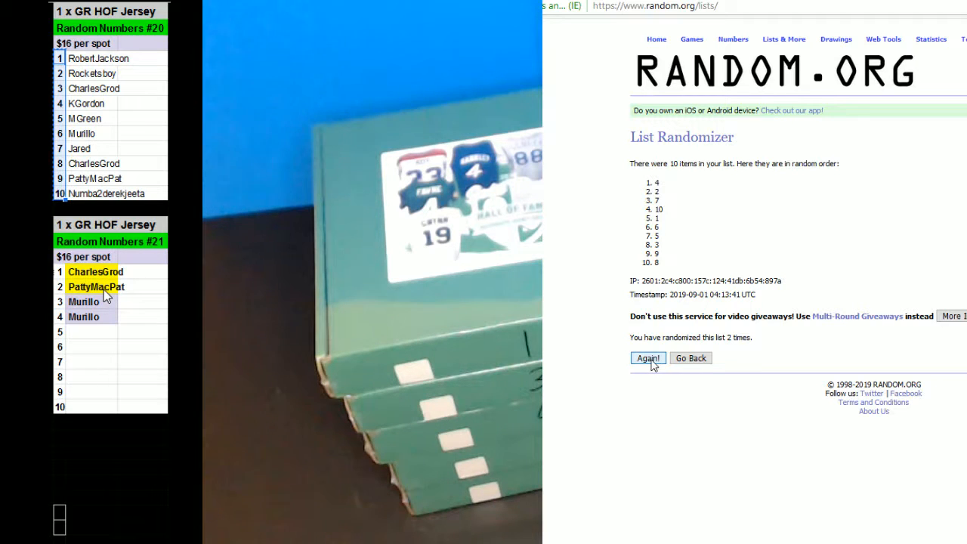
# Reshuffle numbers 1–10 with Again! until 8 is first and 9 last
pyautogui.click(647, 358)
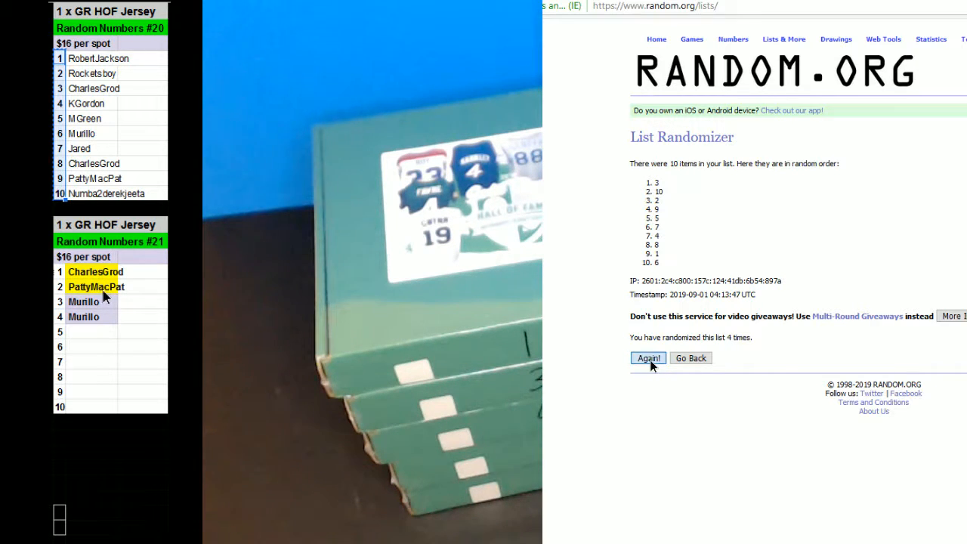
pyautogui.click(648, 357)
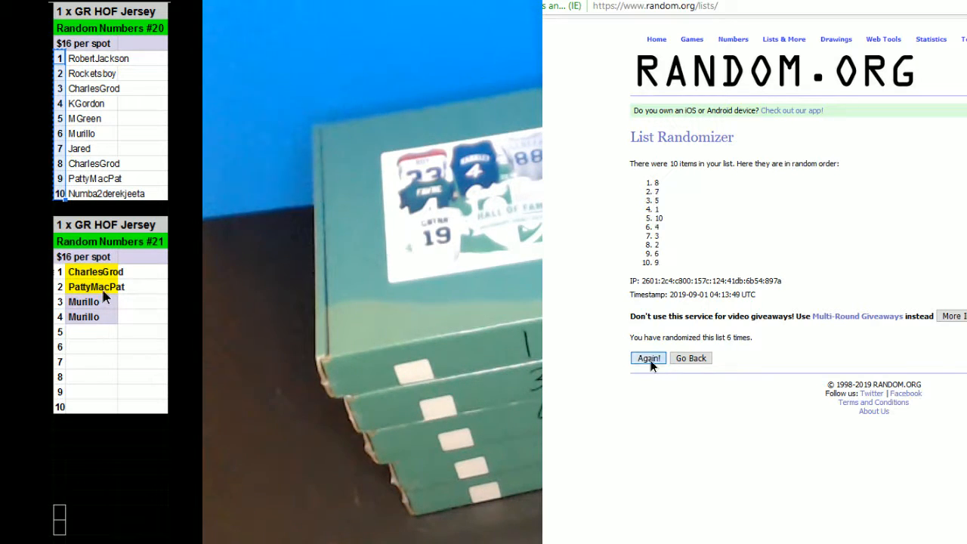
pyautogui.click(648, 358)
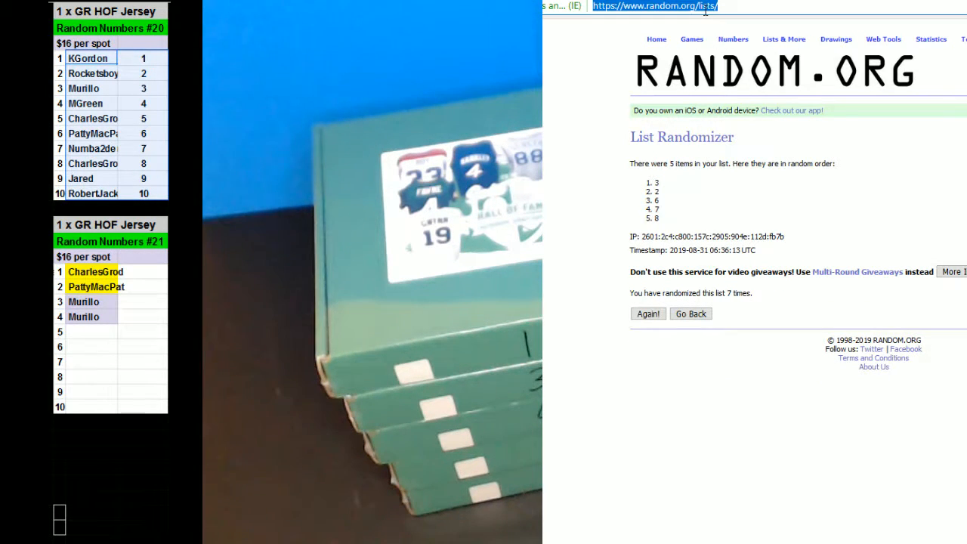
# Reload a blank List Randomizer form from the address bar
pyautogui.click(689, 313)
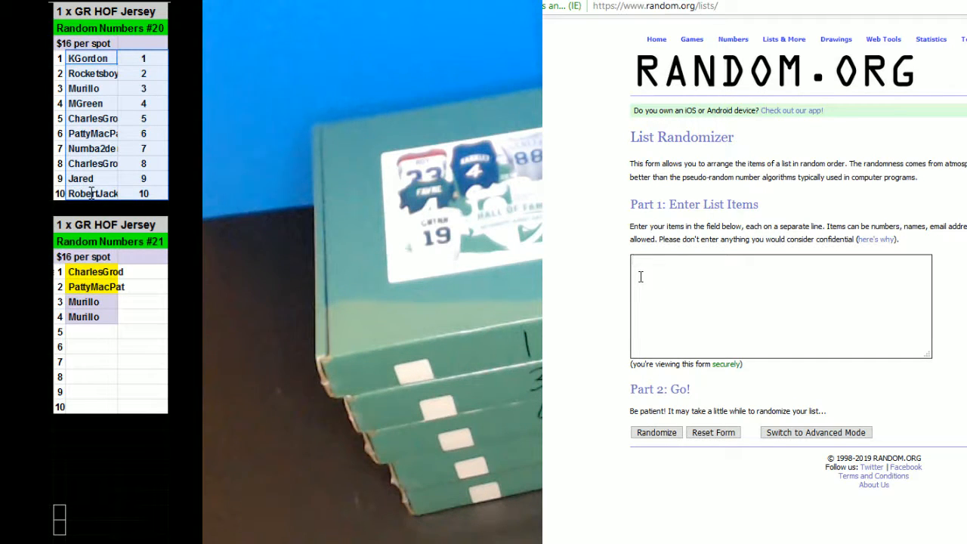
# Type the box numbers 1, 3, 4, 6 and 8 on separate lines
pyautogui.write('1')
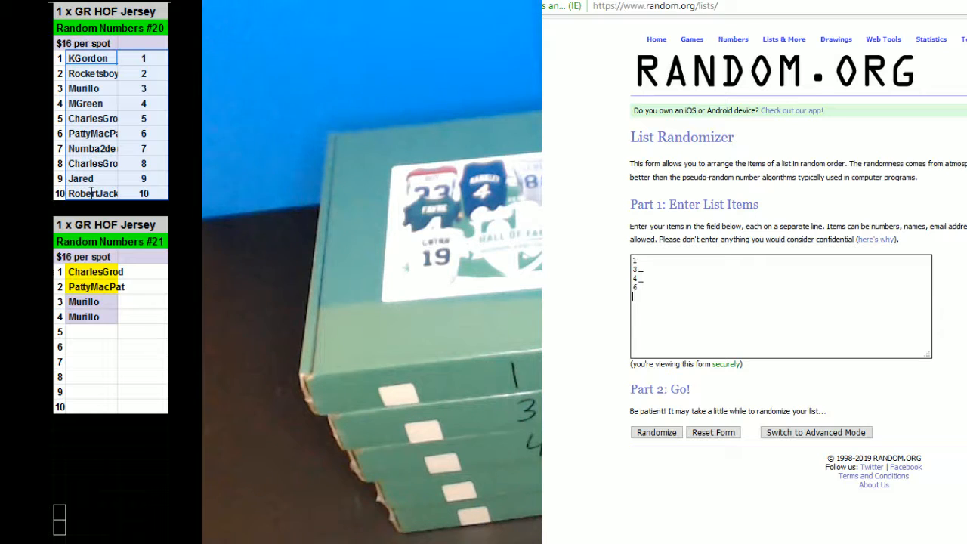
pyautogui.write('8')
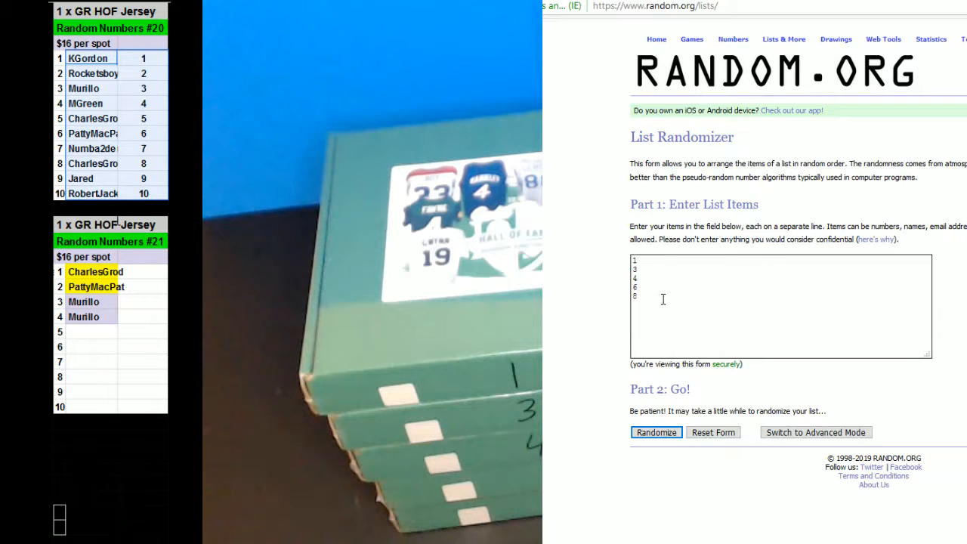
# Randomize the five box numbers repeatedly, ending in the order 3, 4, 1, 8, 6
pyautogui.click(655, 432)
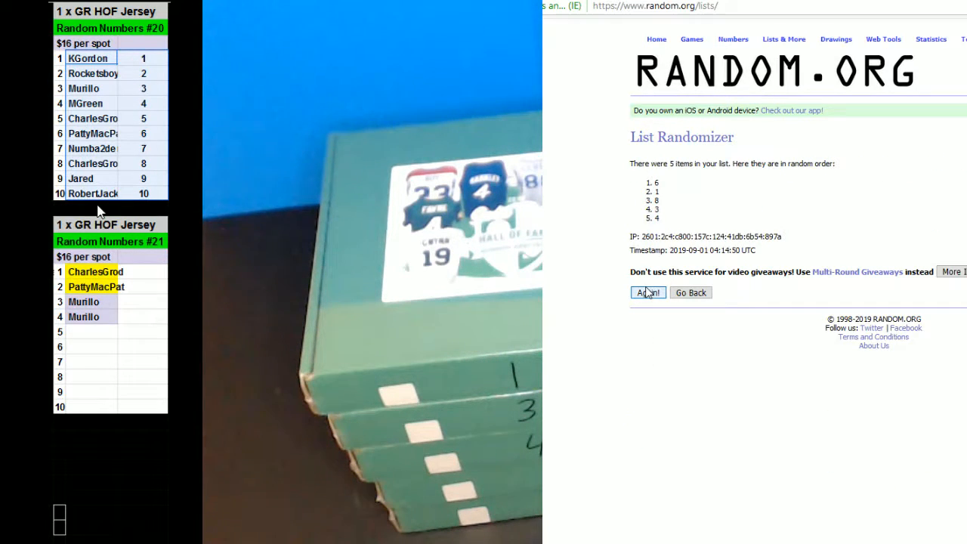
pyautogui.click(647, 292)
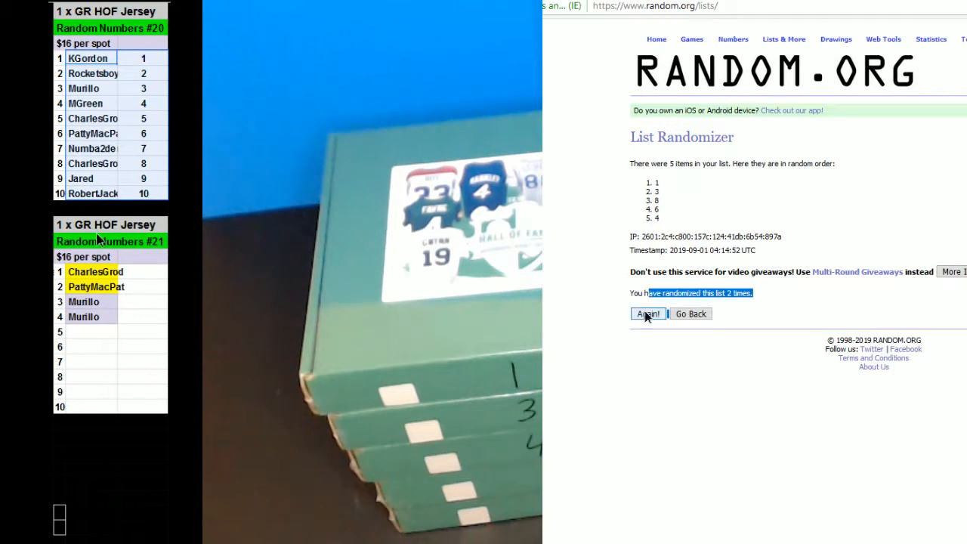
pyautogui.click(647, 314)
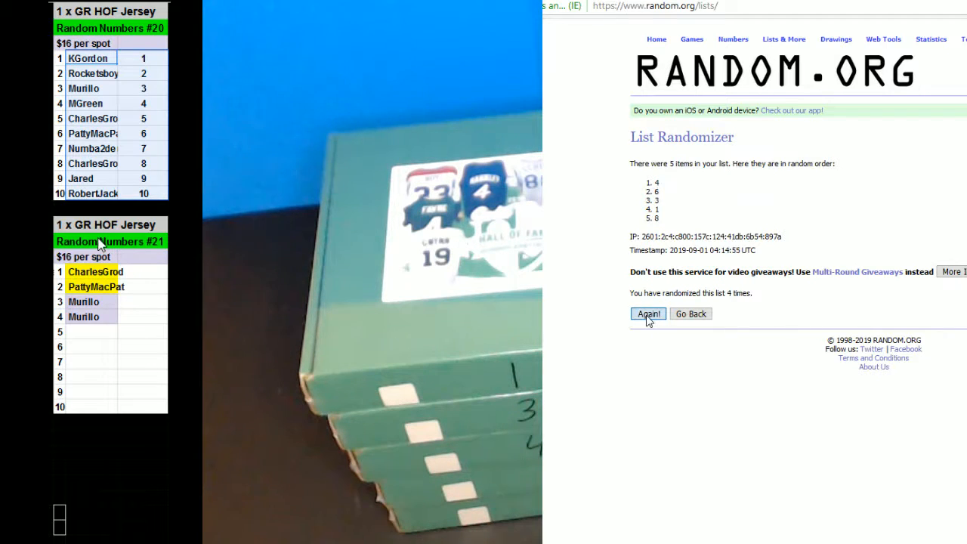
pyautogui.click(647, 313)
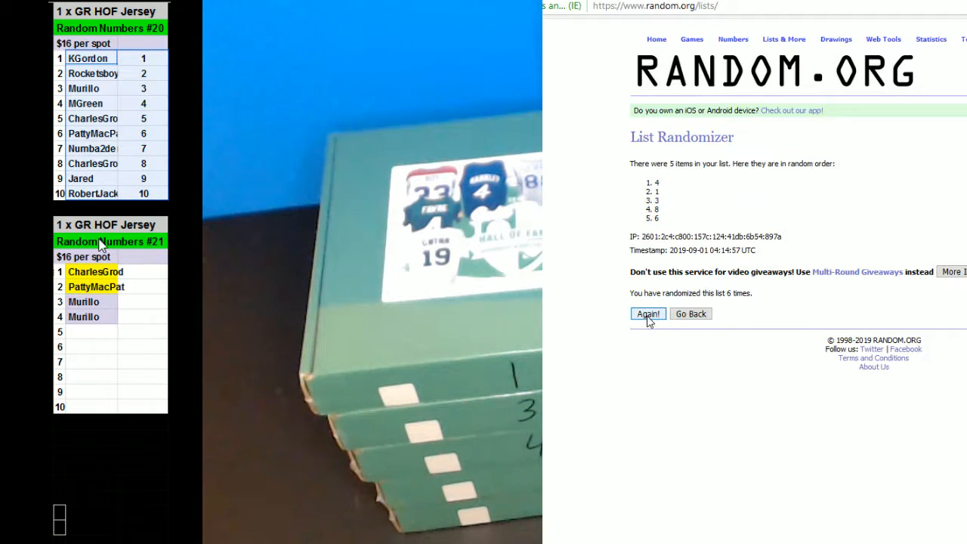
pyautogui.click(647, 314)
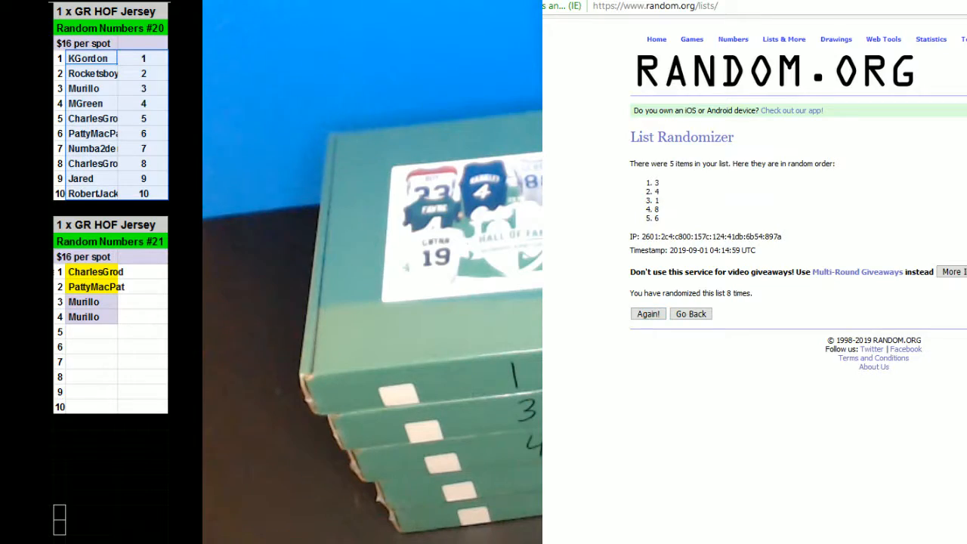